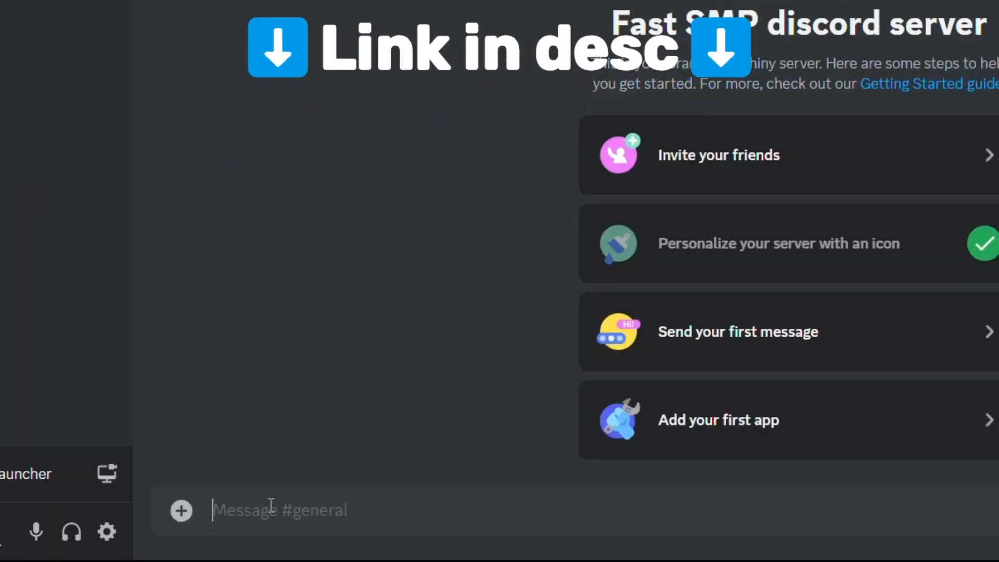
{"action": "type", "text": "Hey Greens"}
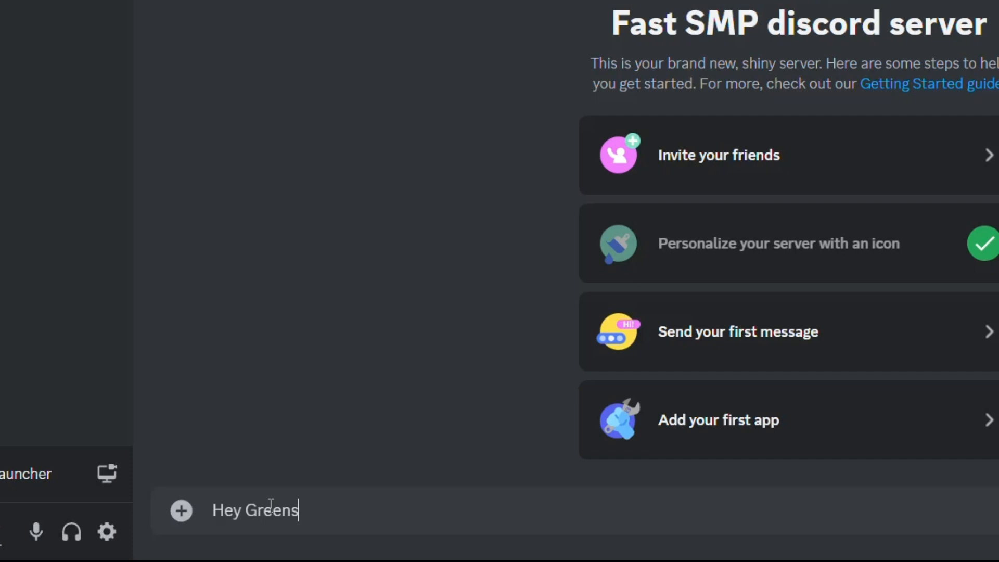
{"action": "type", "text": "! Here is"}
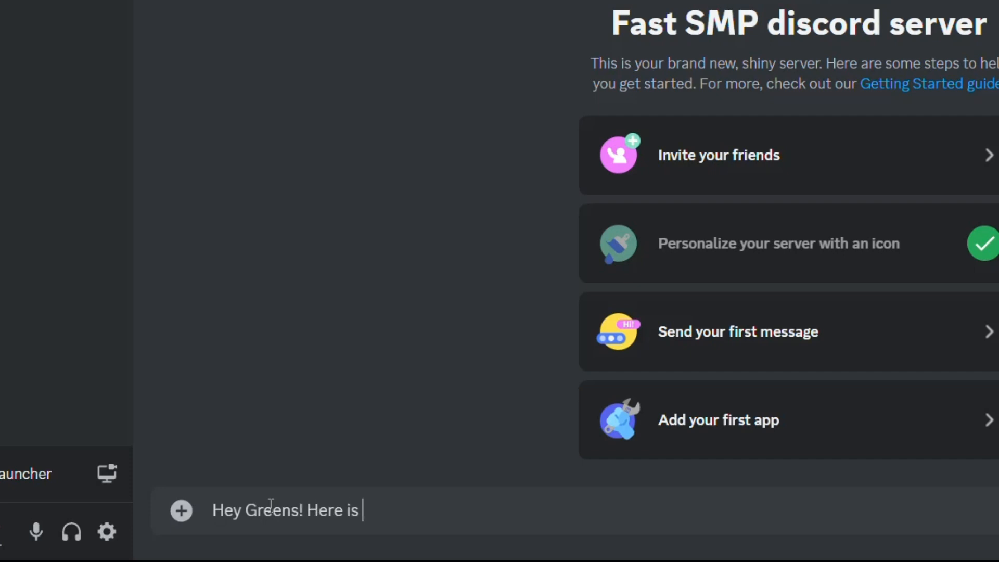
{"action": "type", "text": "my sign up!!!!"}
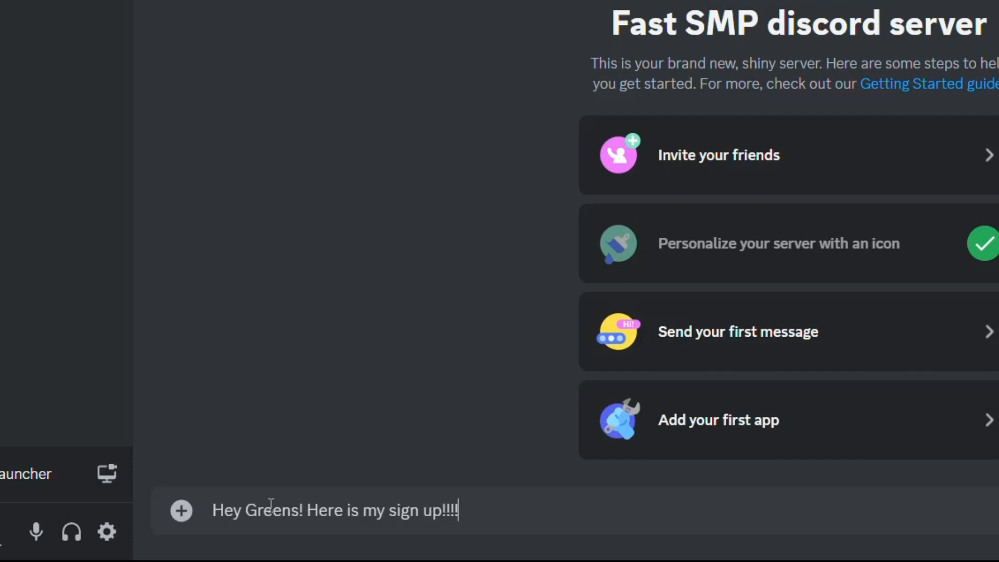